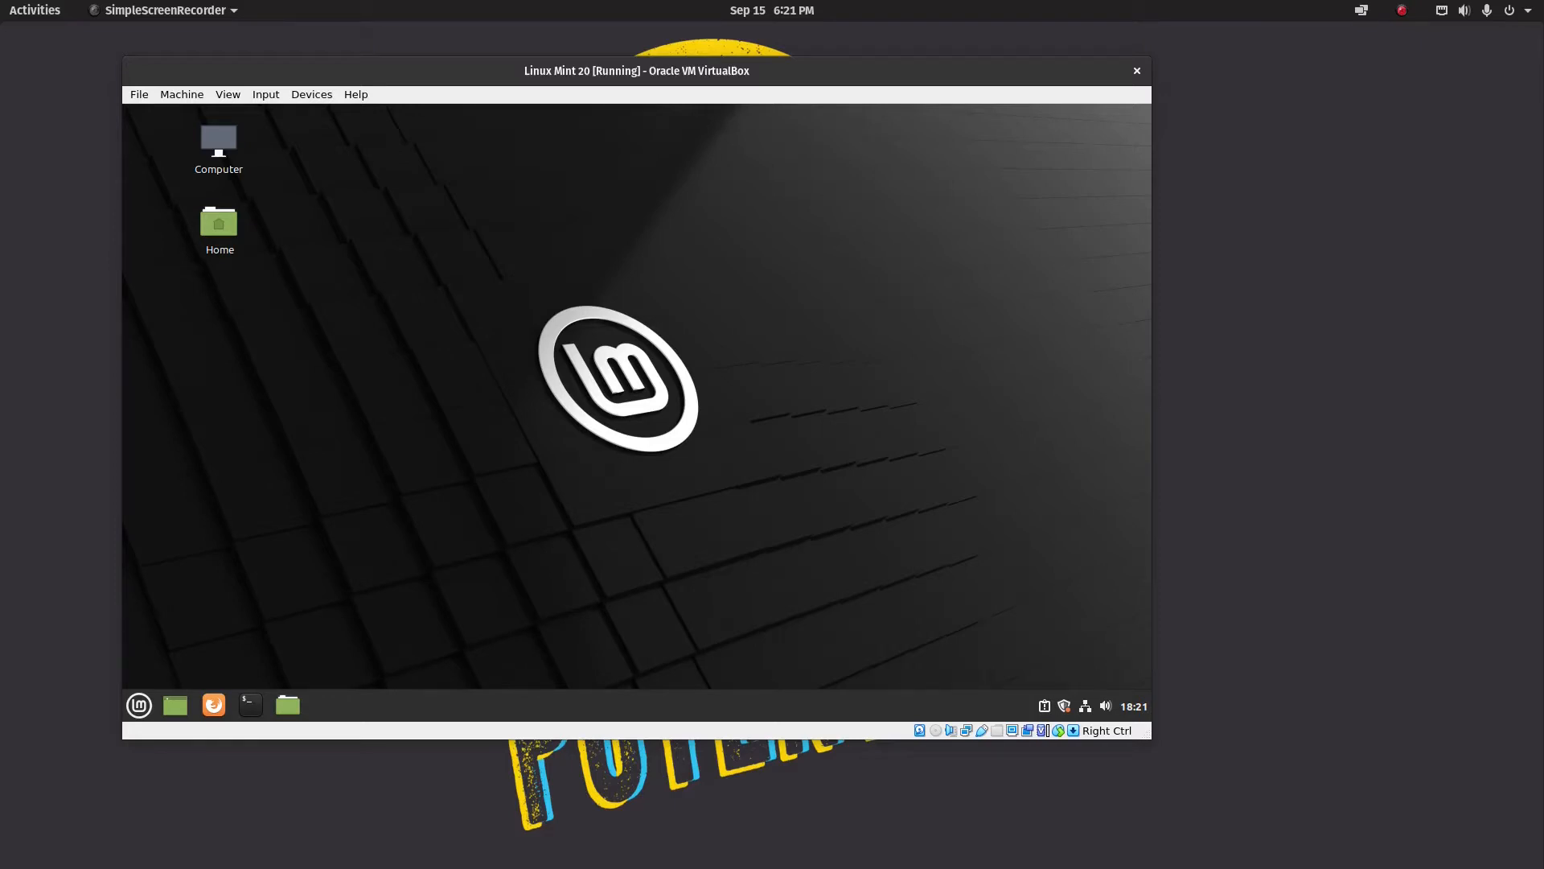
Choose Display Settings from the host desktop's right-click menu.
{"action": "right_click", "coordinate": [1393, 53]}
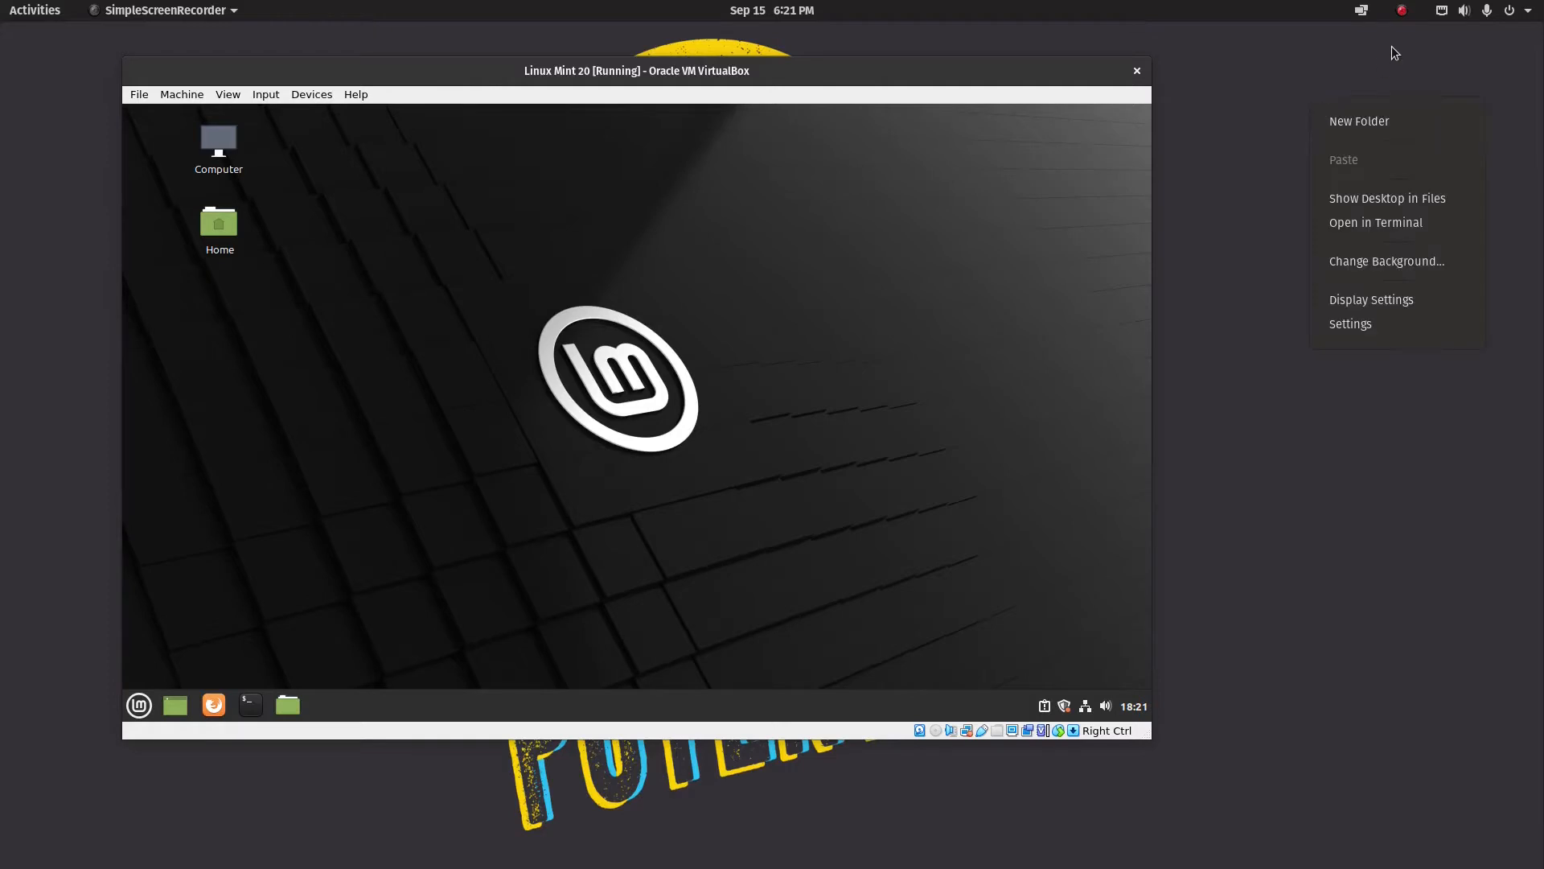
{"action": "mouse_move", "coordinate": [1370, 299]}
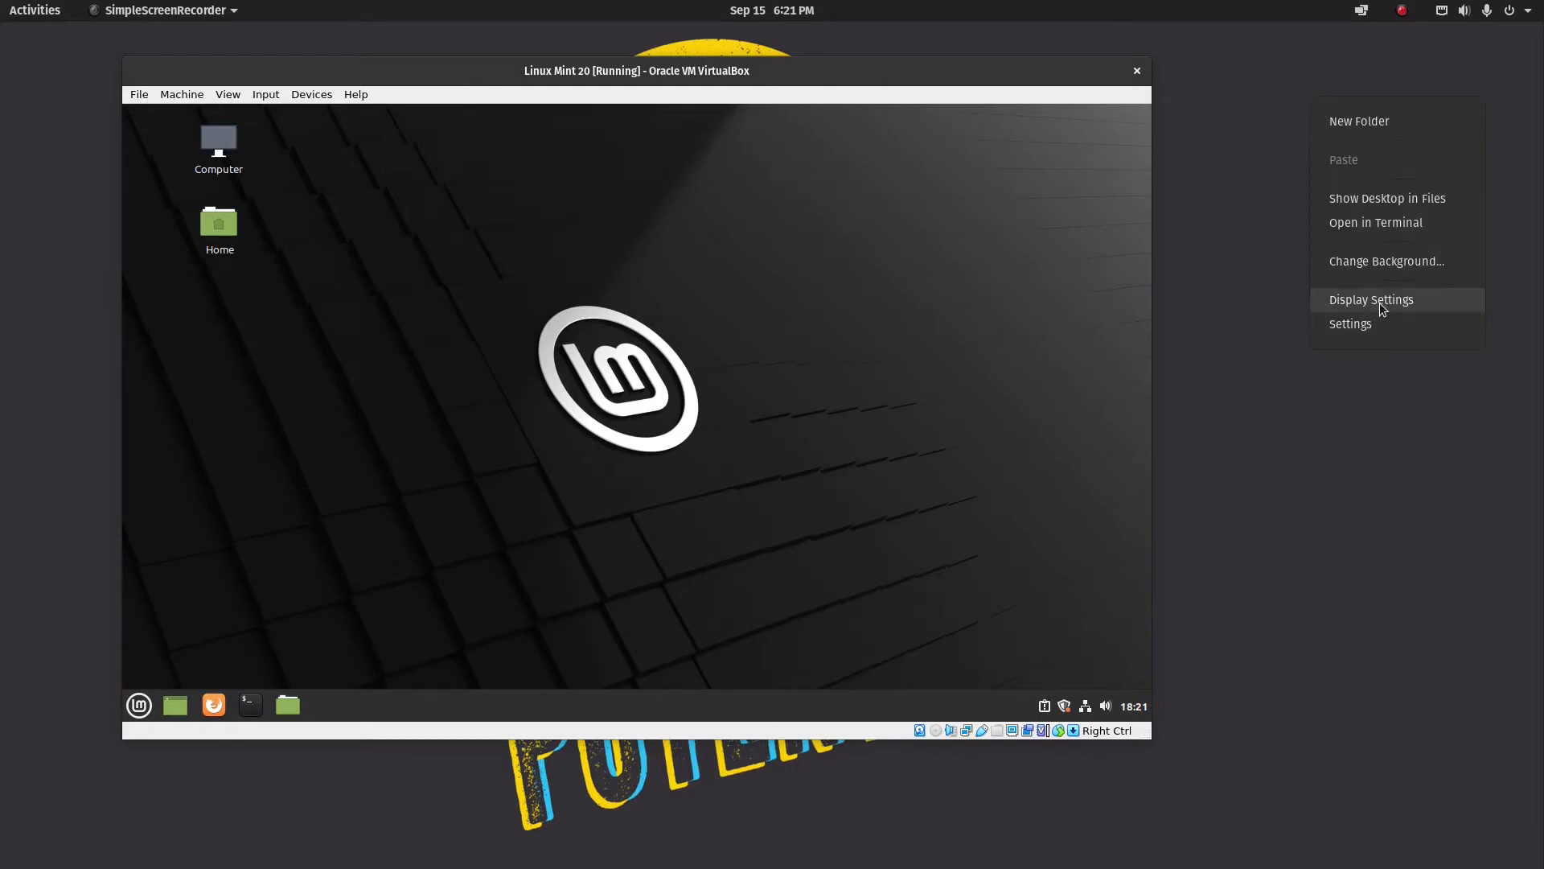
{"action": "left_click", "coordinate": [1370, 299]}
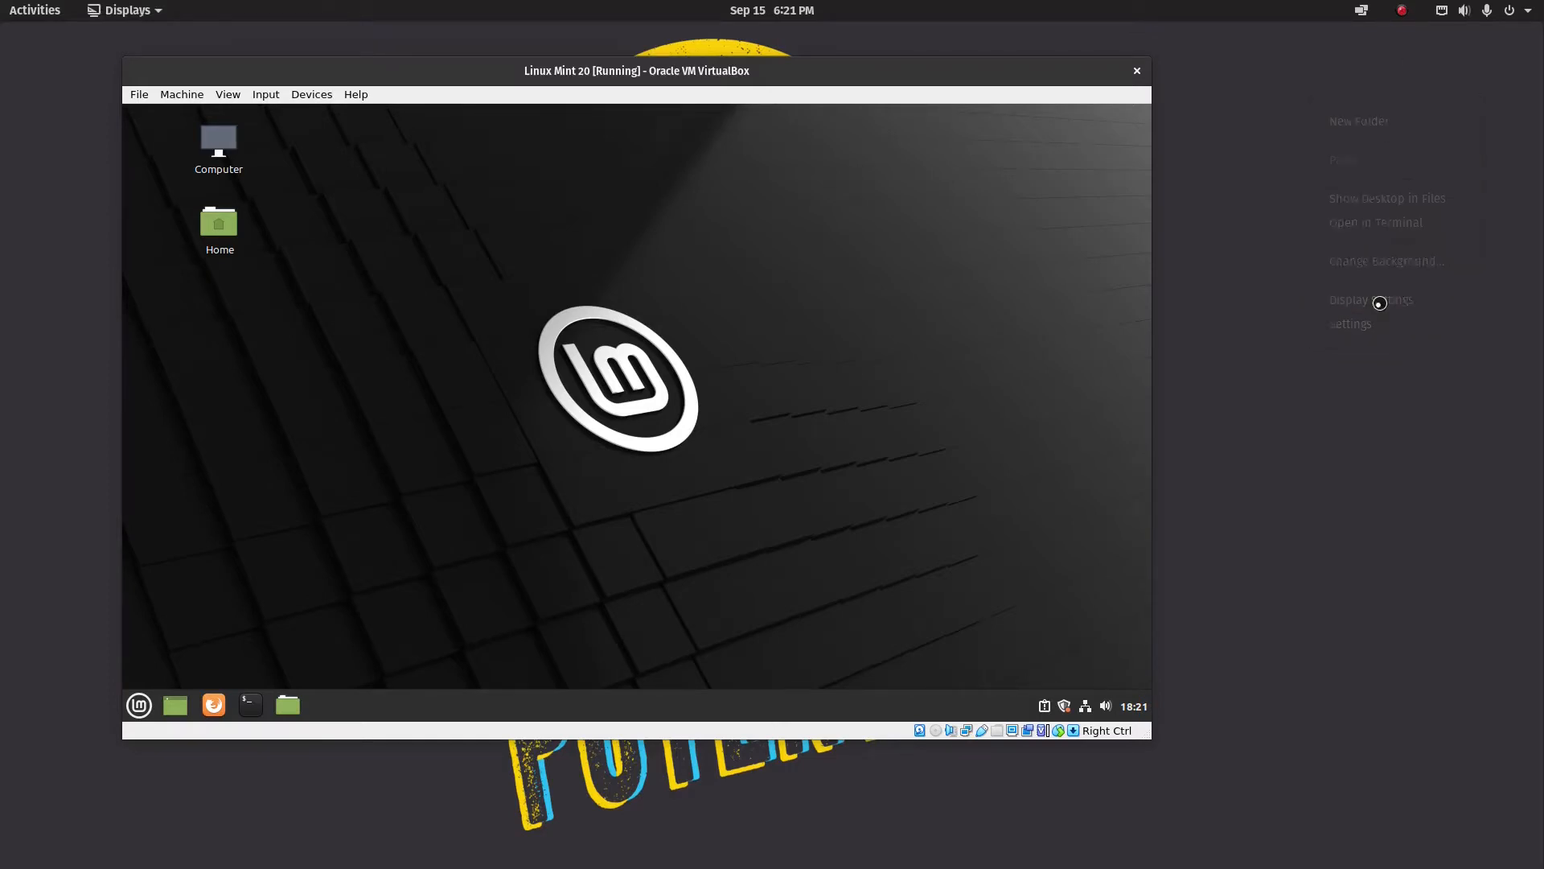
Review the host's 1920×1080 resolution options and close the Displays panel unchanged.
{"action": "left_click", "coordinate": [1371, 299]}
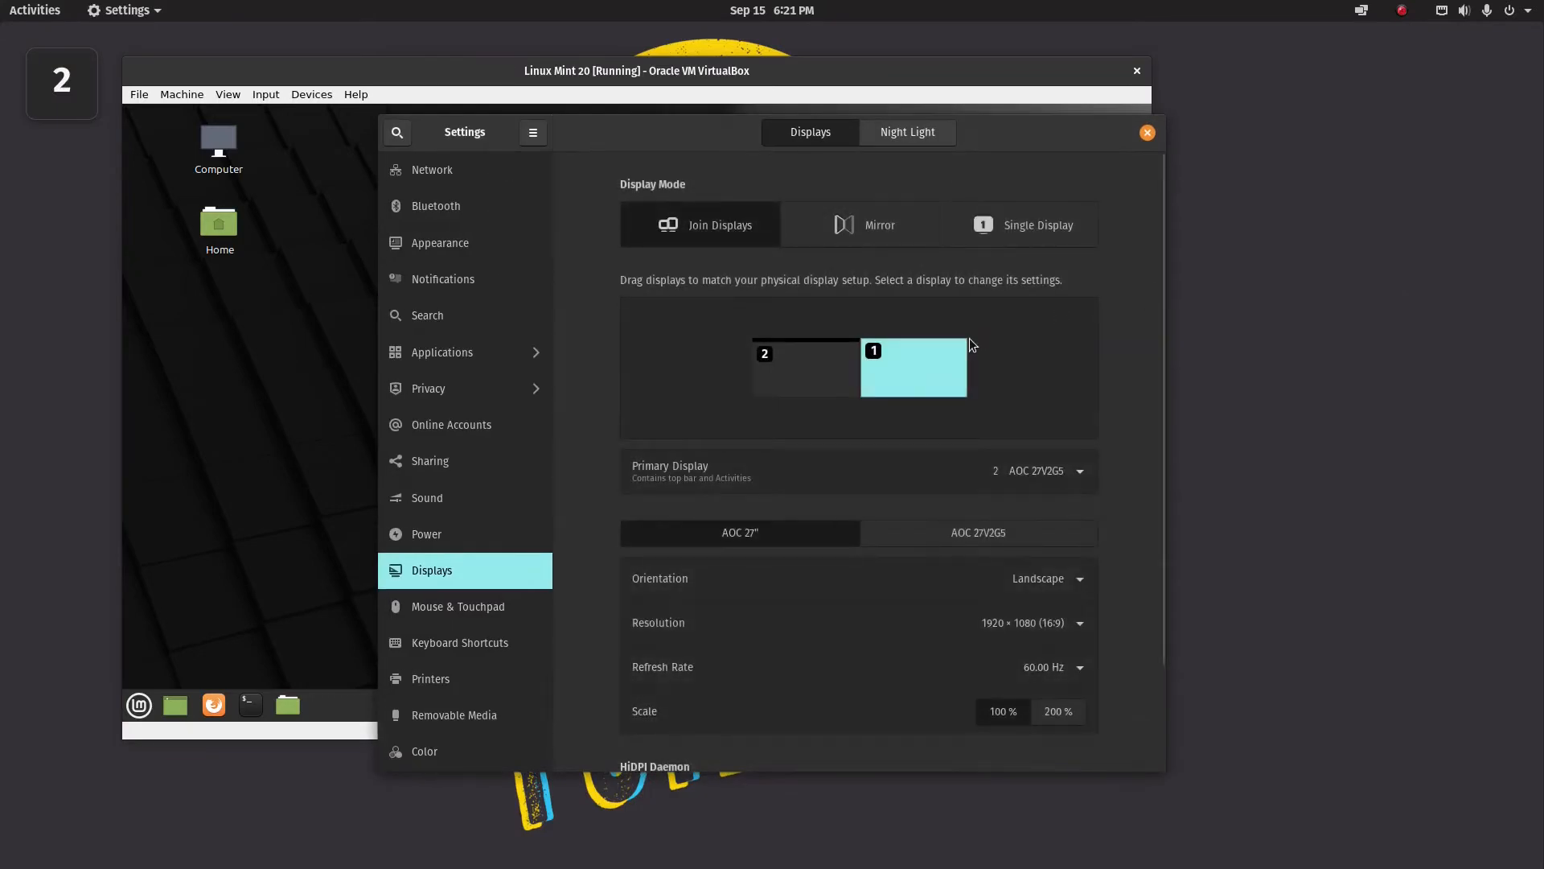
{"action": "mouse_move", "coordinate": [685, 791]}
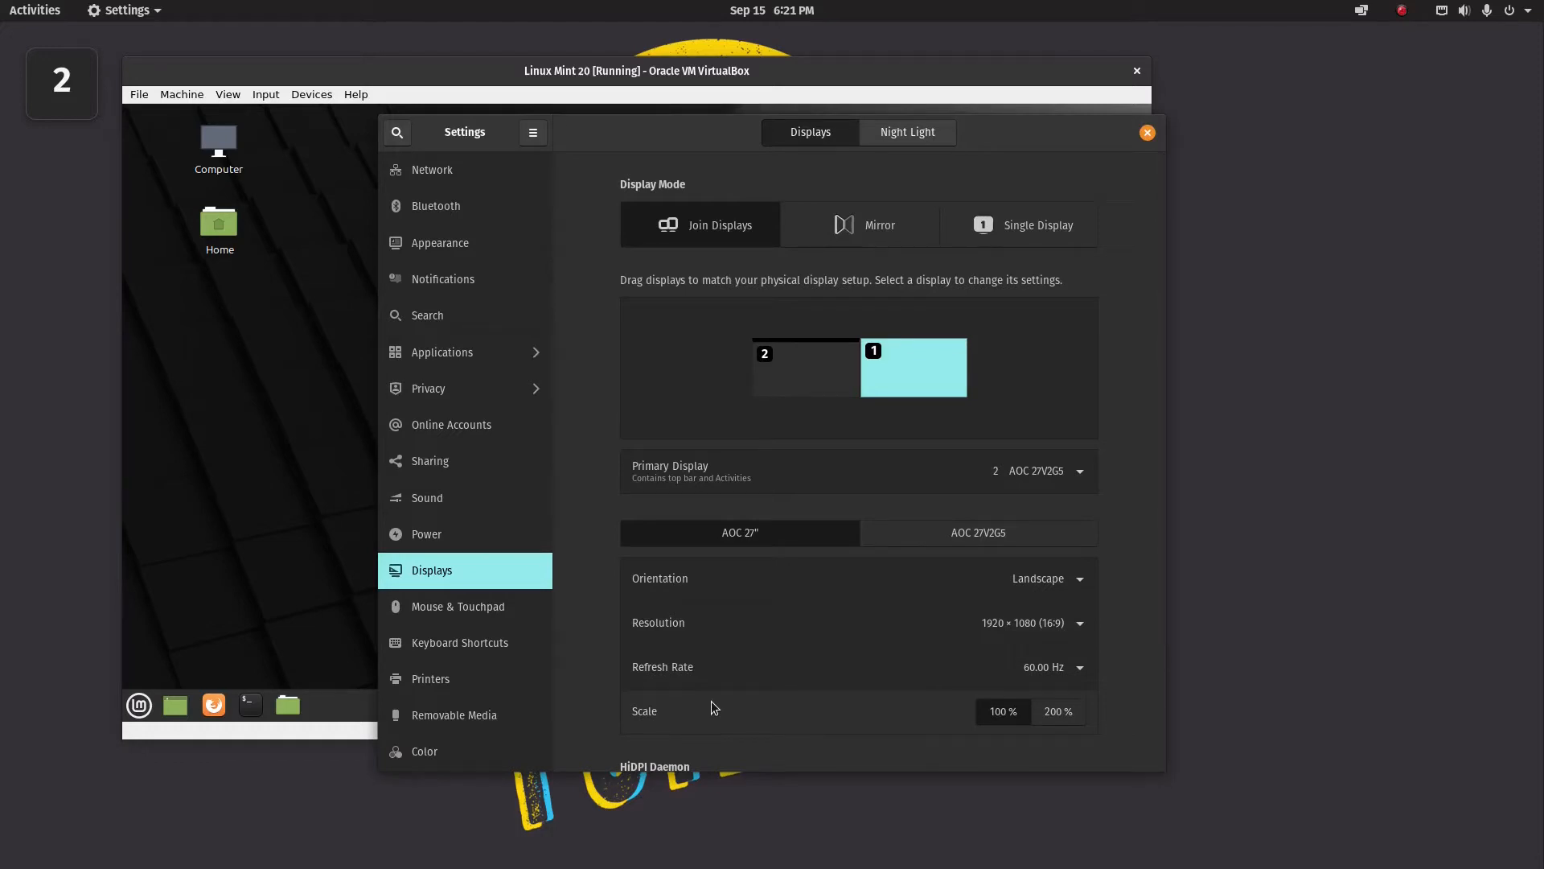
{"action": "mouse_move", "coordinate": [1094, 759]}
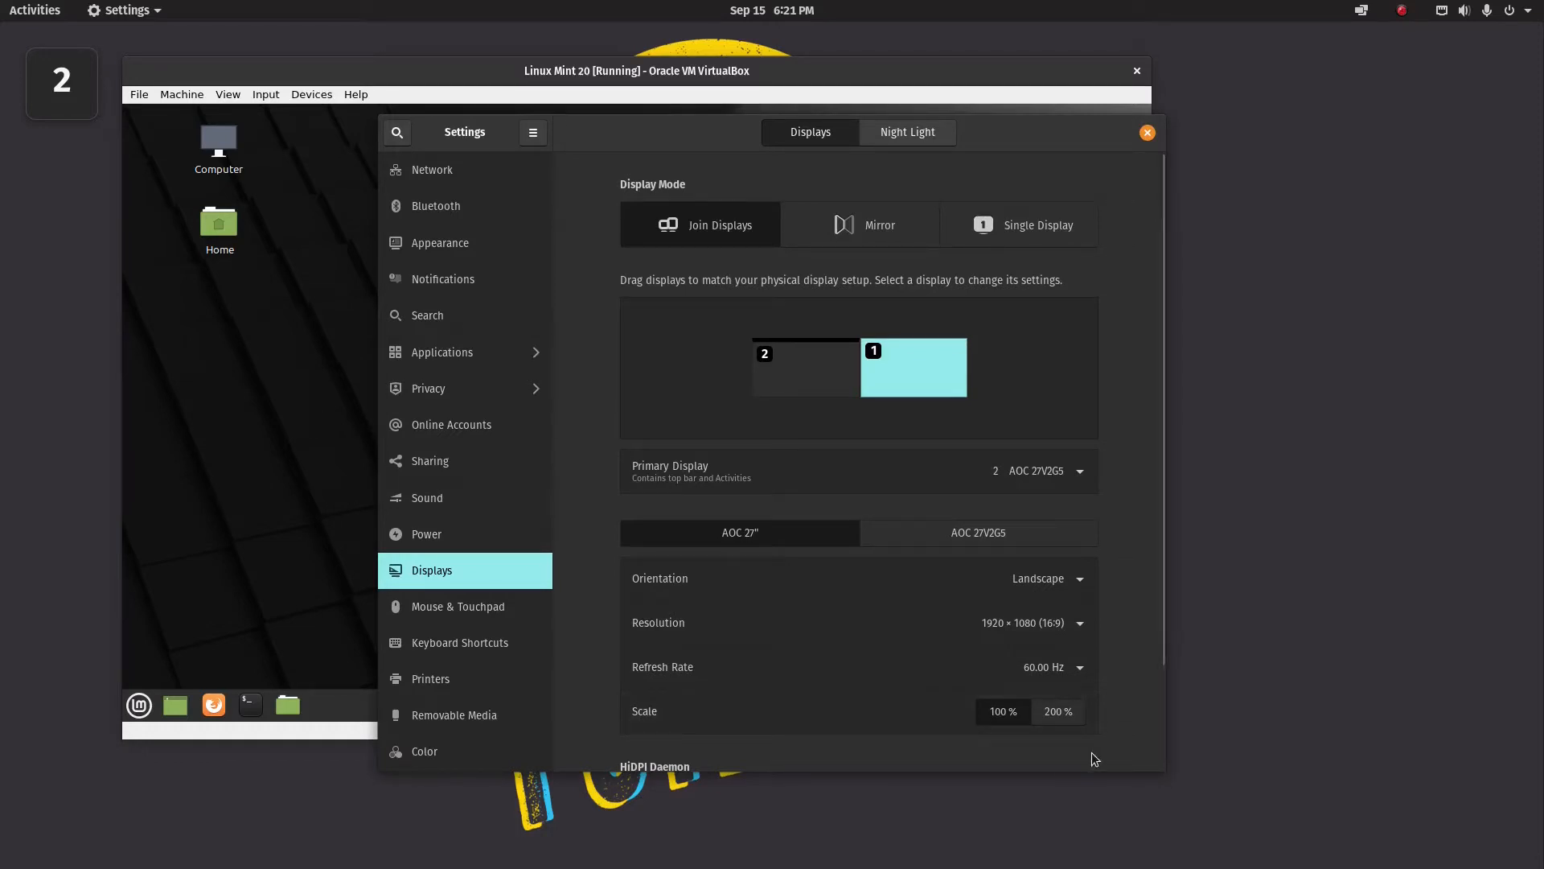
{"action": "mouse_move", "coordinate": [1100, 767]}
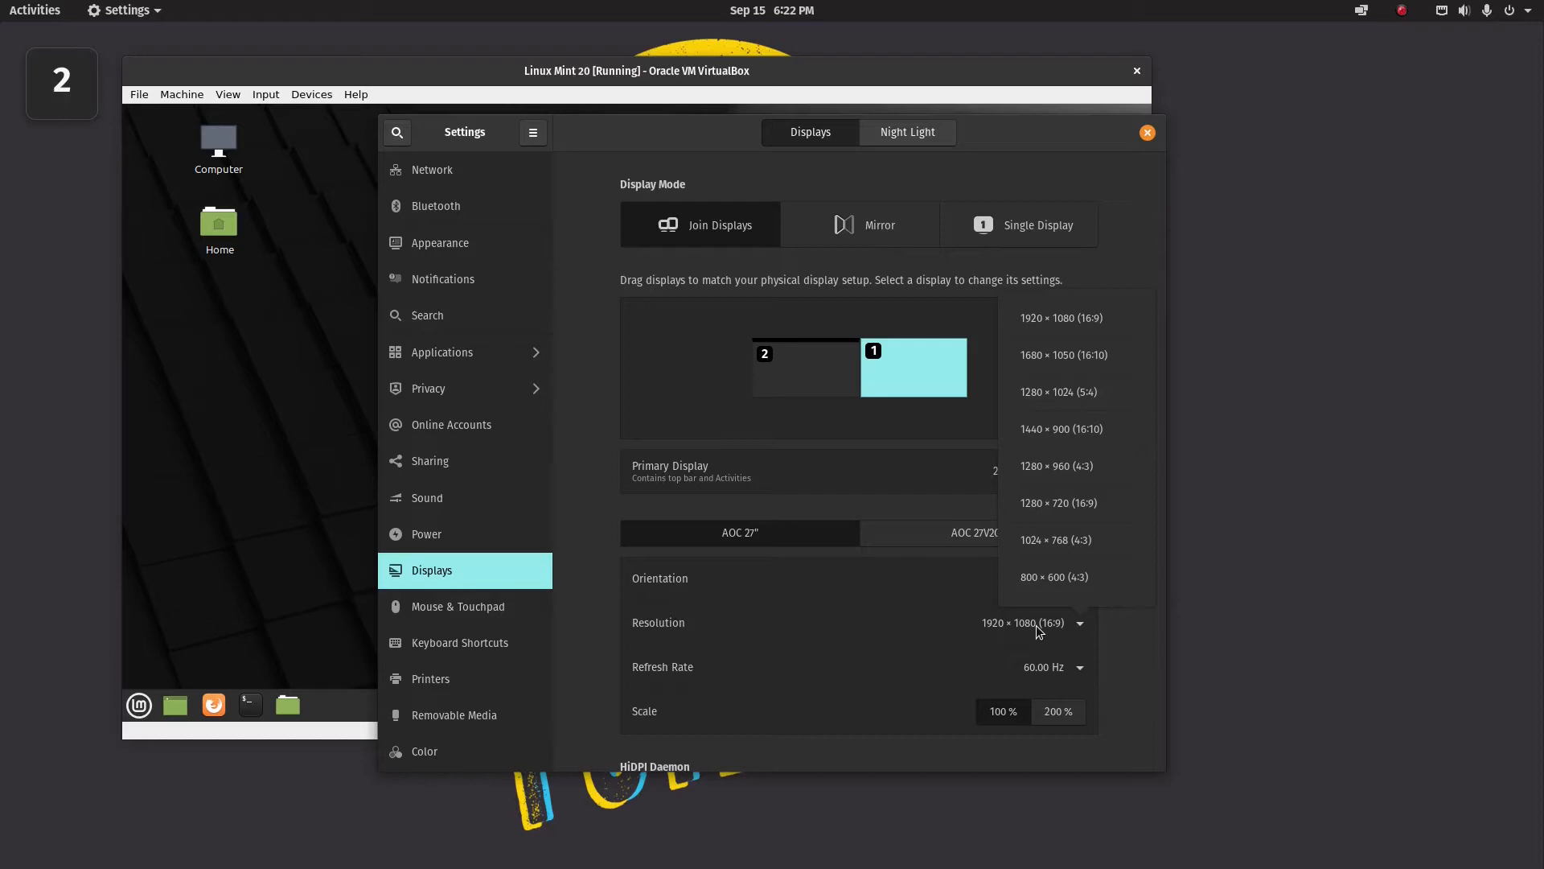
{"action": "mouse_move", "coordinate": [1065, 640]}
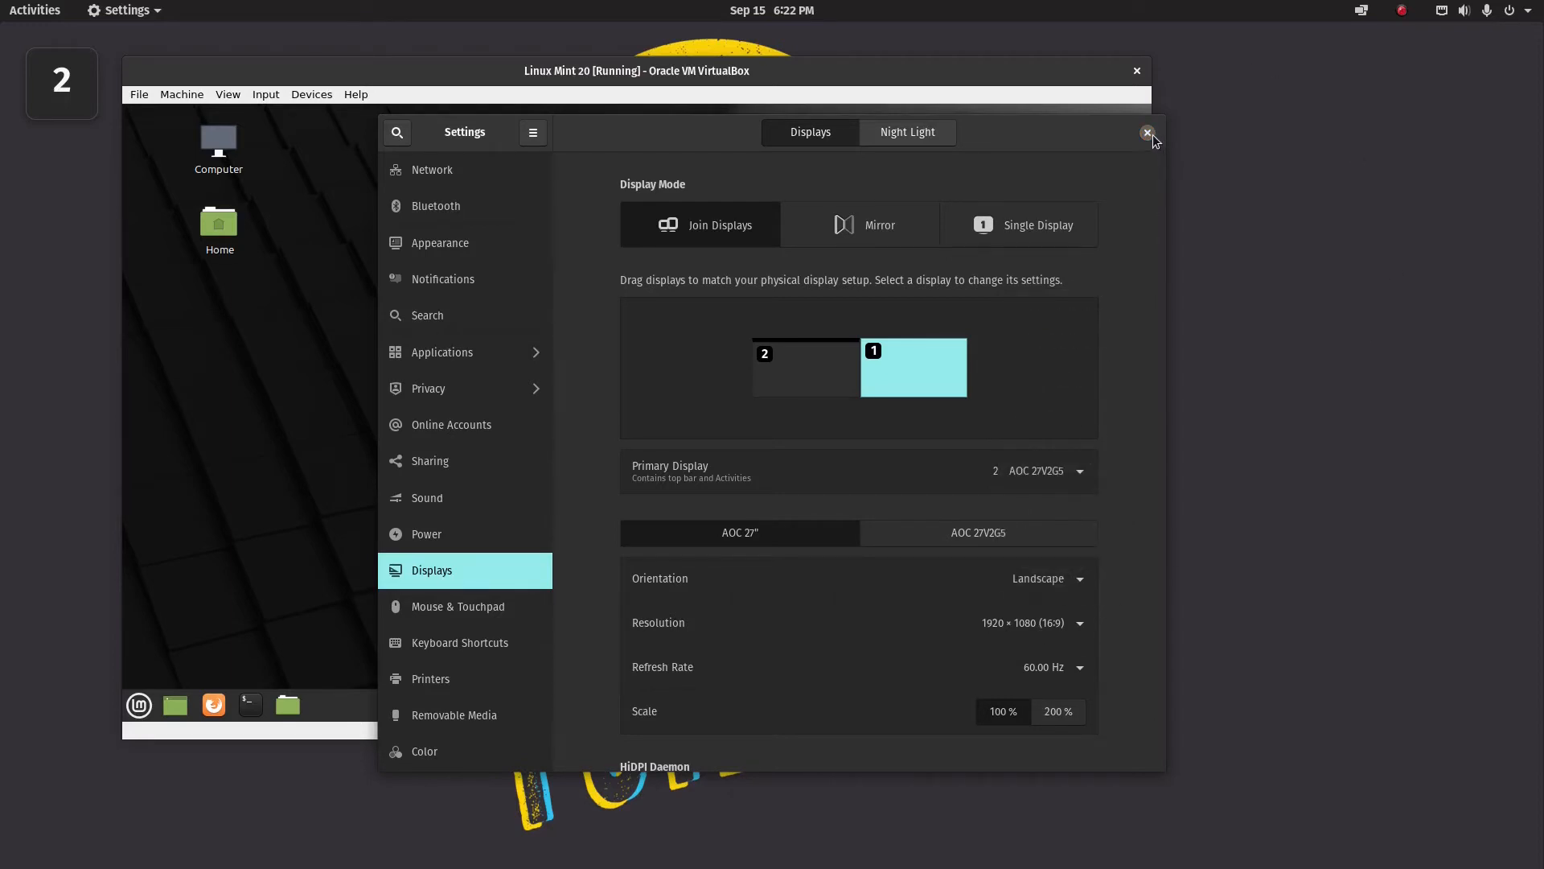
{"action": "left_click", "coordinate": [1145, 132]}
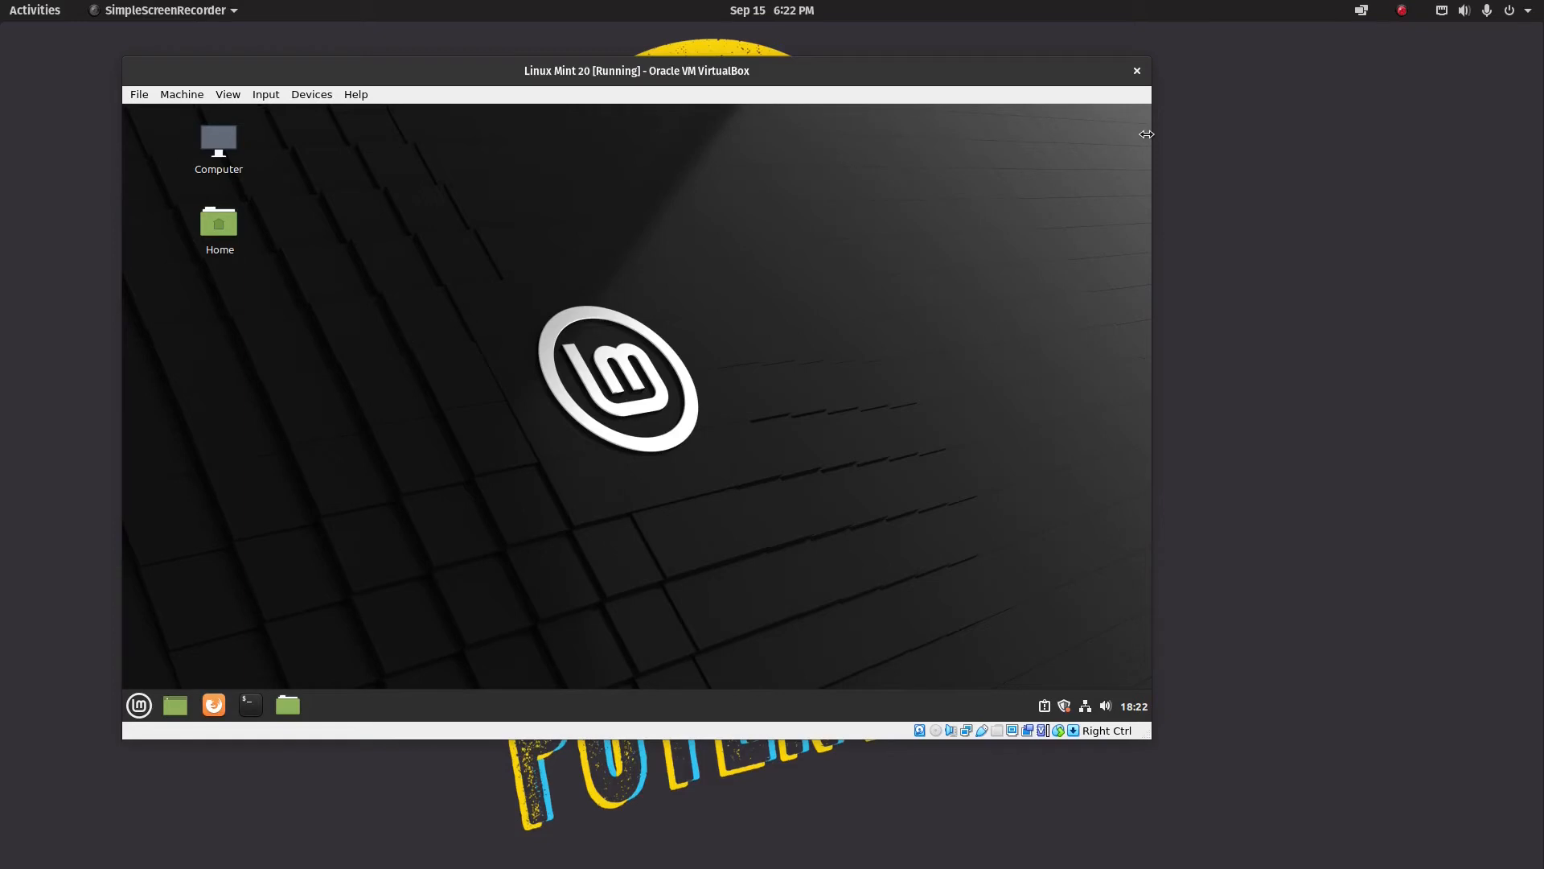
{"action": "mouse_move", "coordinate": [1143, 139]}
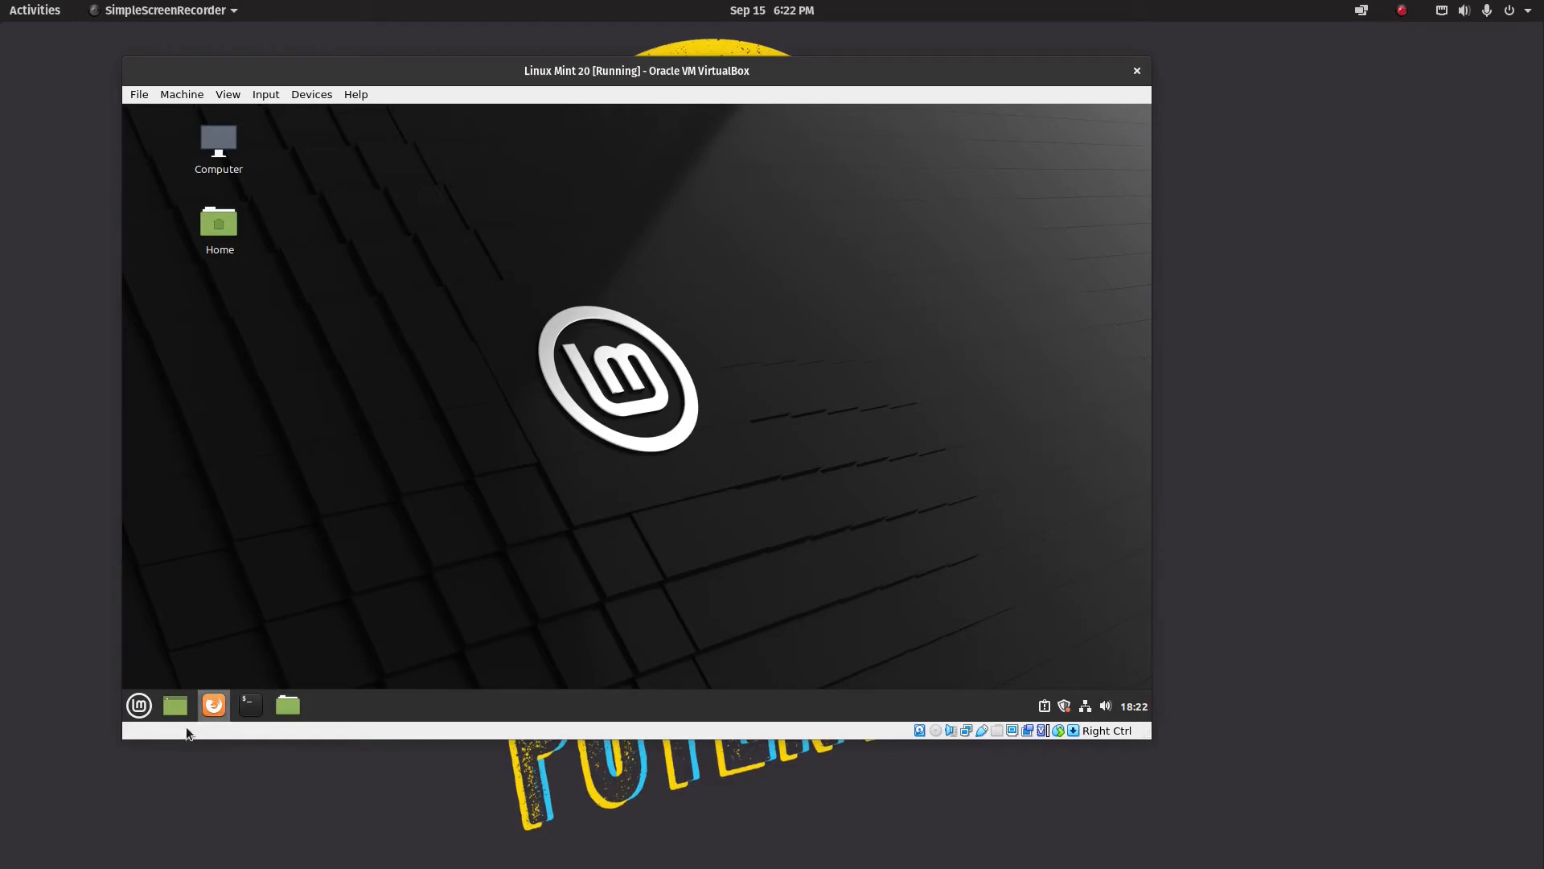
Open the Mint menu from the guest taskbar's left corner.
{"action": "left_click", "coordinate": [139, 705]}
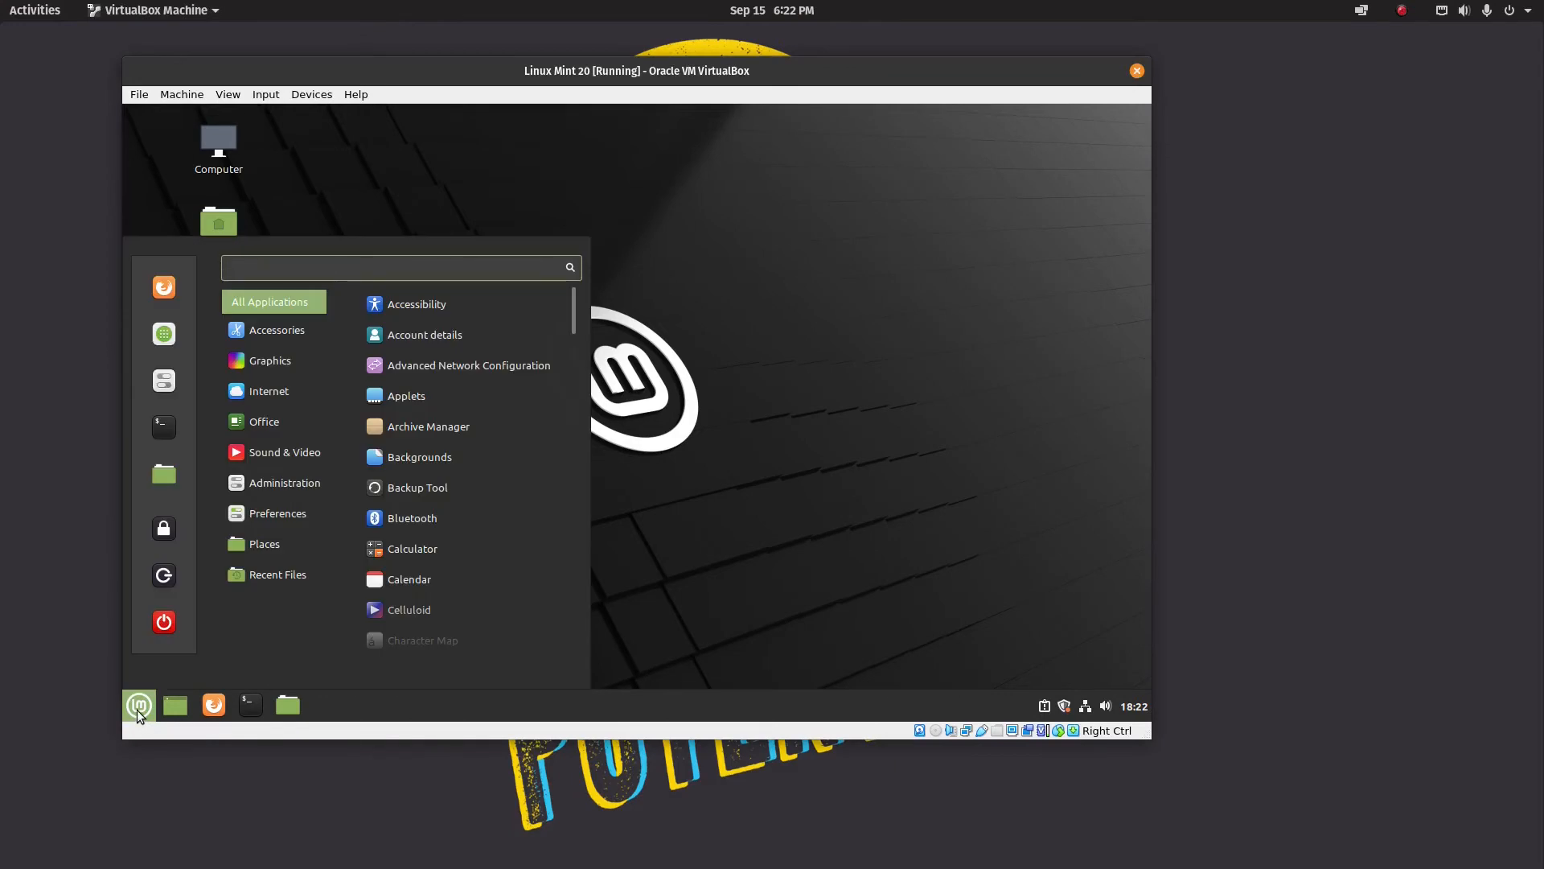
Search 'displ' in the Mint menu to open Display settings for Virtual1.
{"action": "type", "text": "displ"}
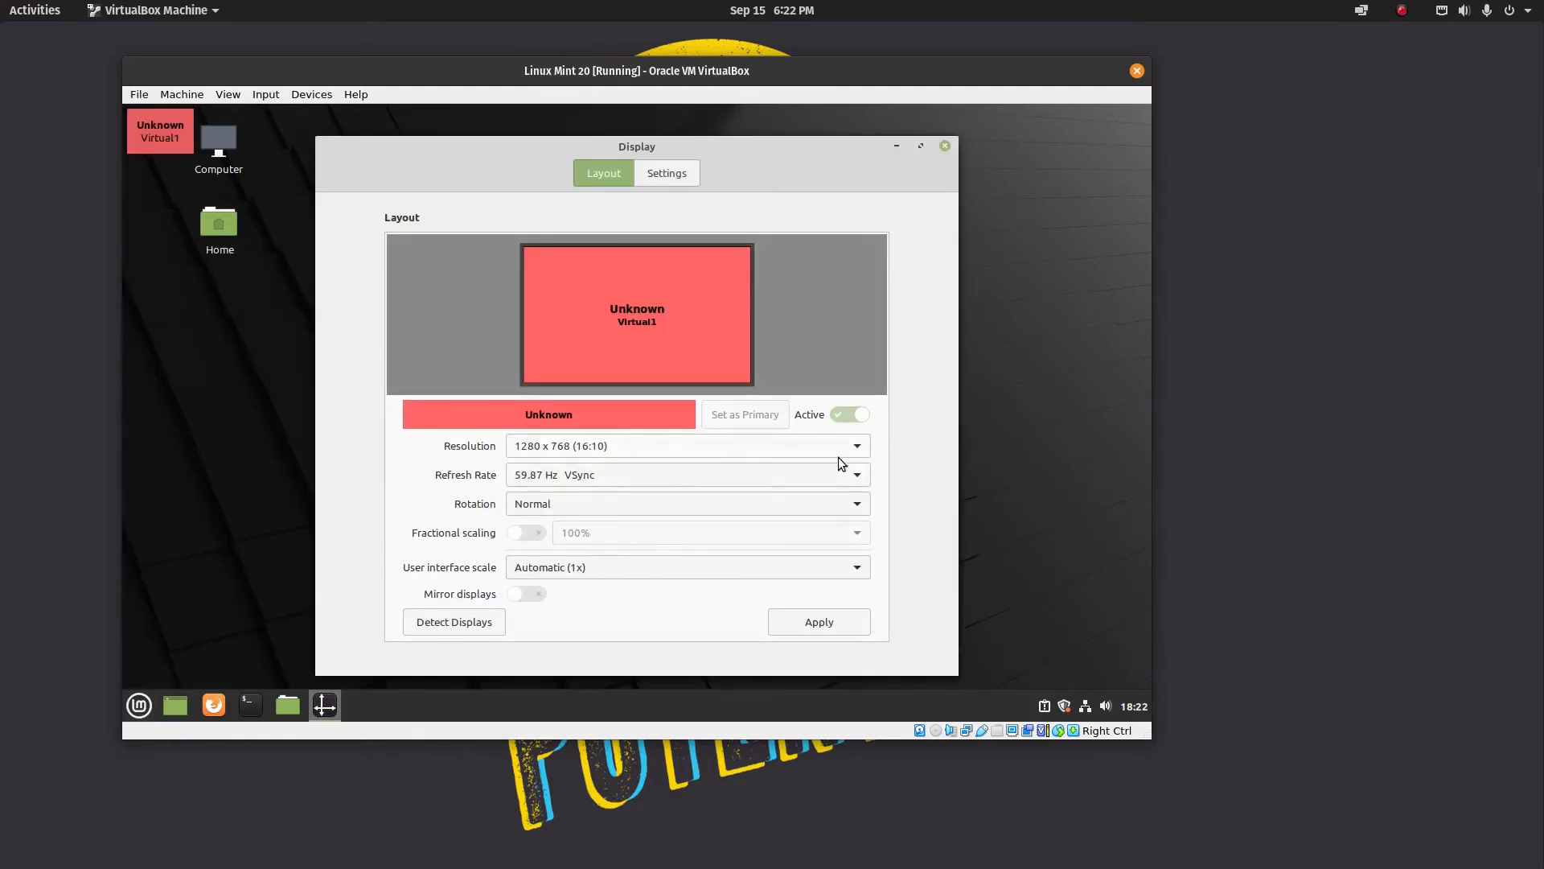
{"action": "mouse_move", "coordinate": [798, 158]}
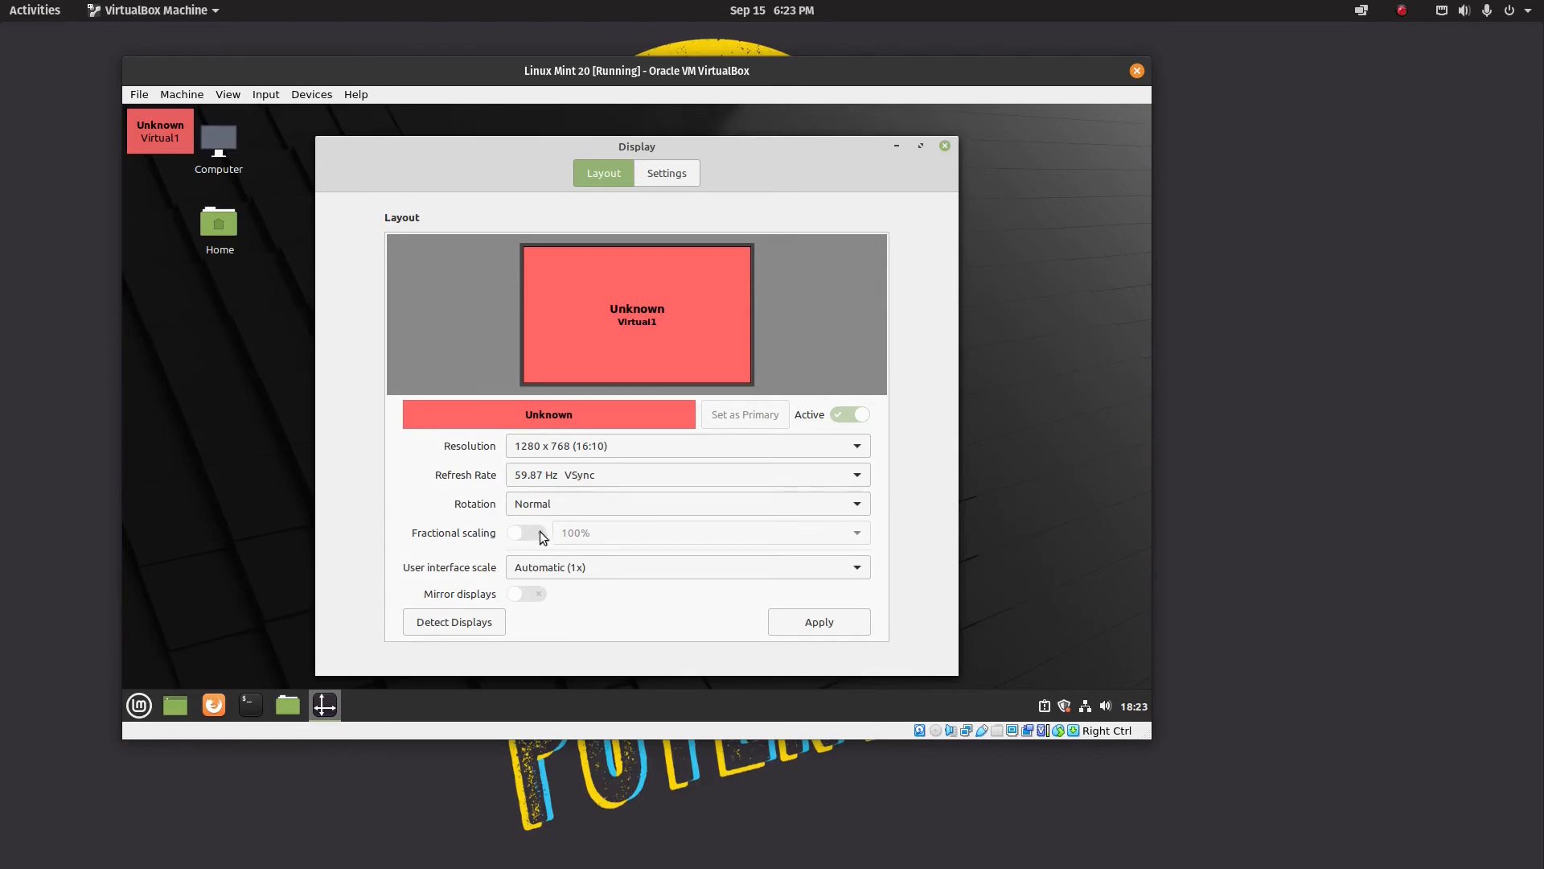
{"action": "mouse_move", "coordinate": [749, 525]}
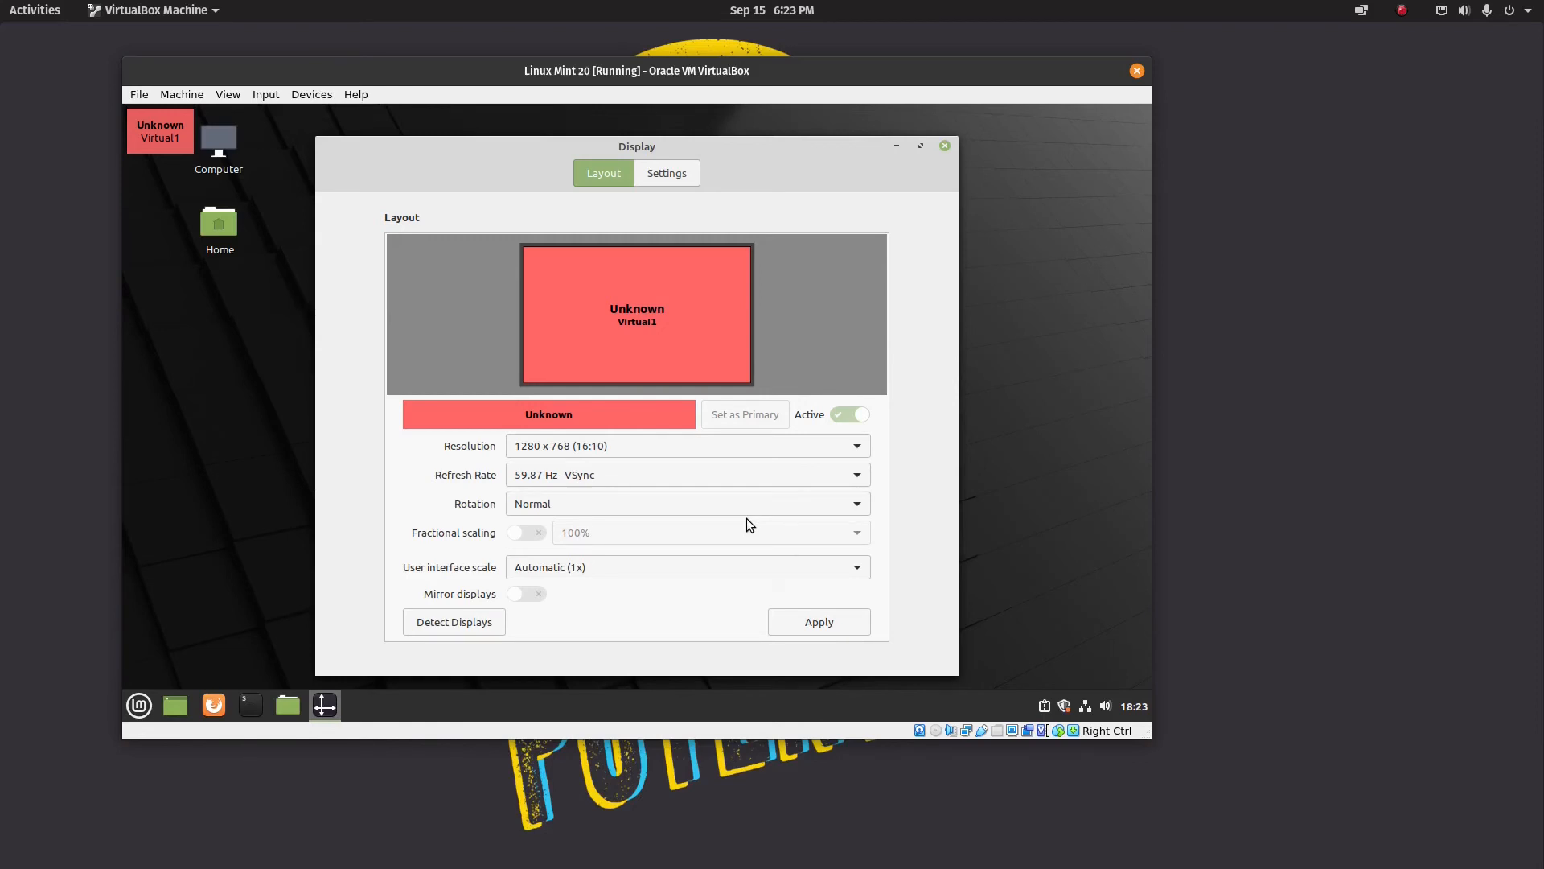
{"action": "mouse_move", "coordinate": [373, 555]}
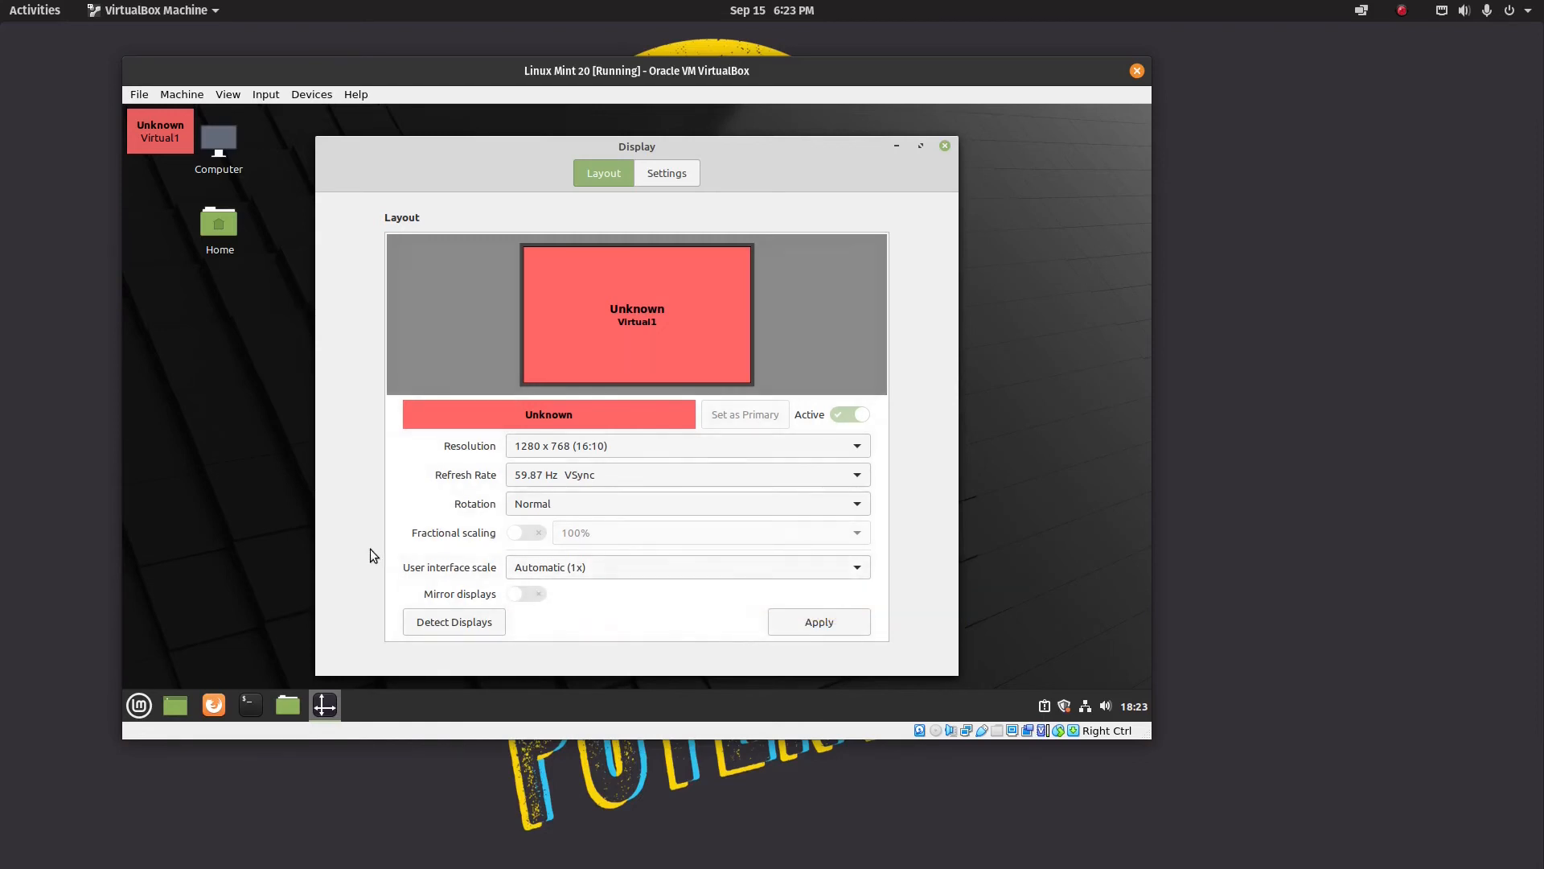
{"action": "mouse_move", "coordinate": [591, 567]}
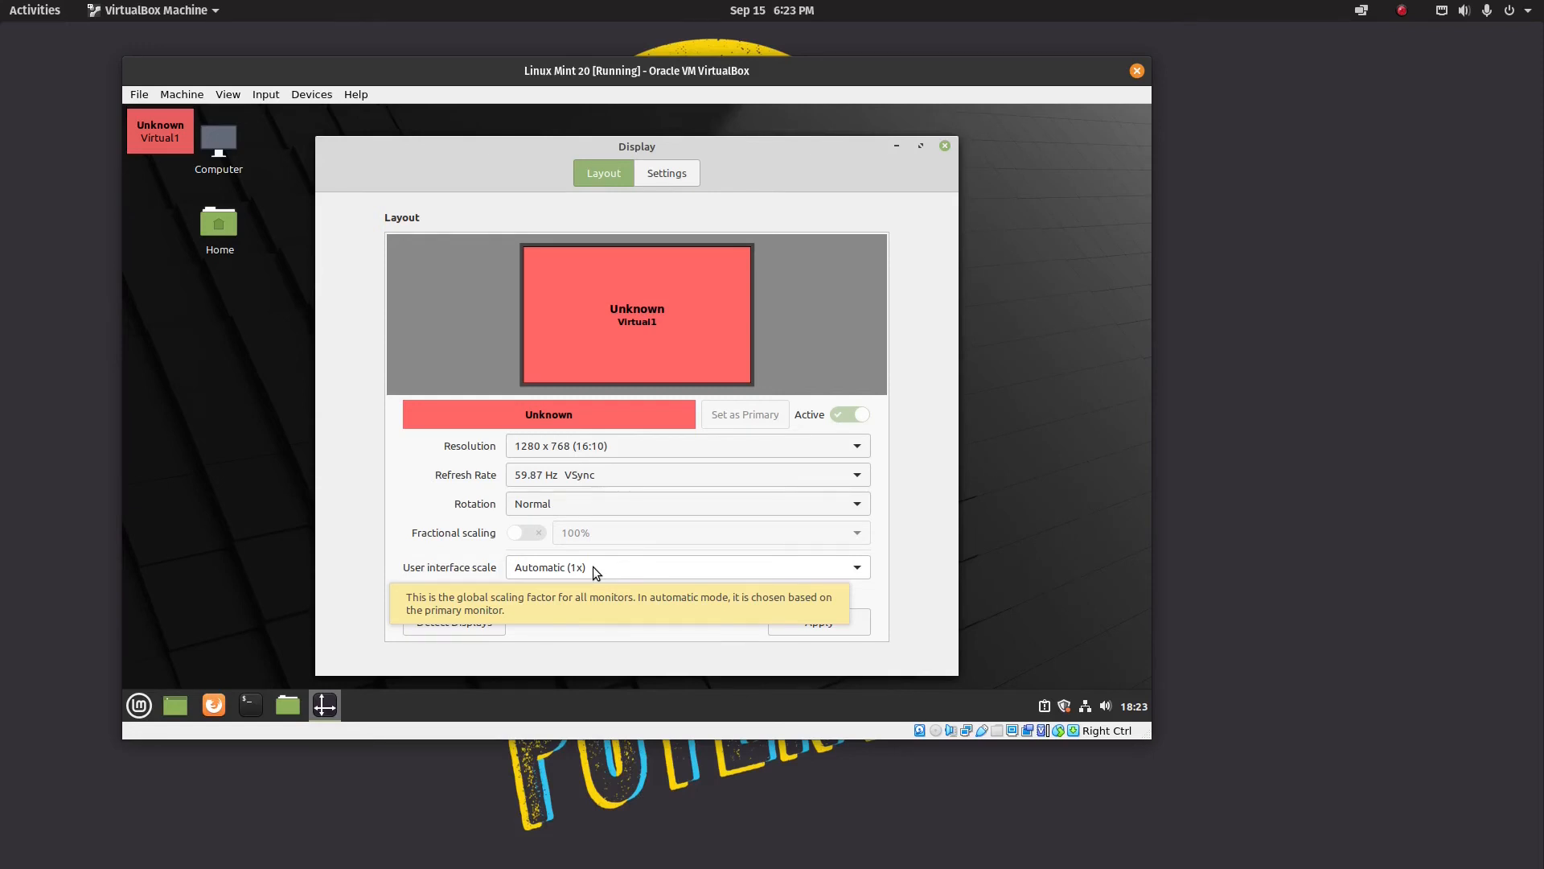
Choose Normal interface scale, turn on 124% fractional scaling, and keep this configuration.
{"action": "left_click", "coordinate": [684, 566]}
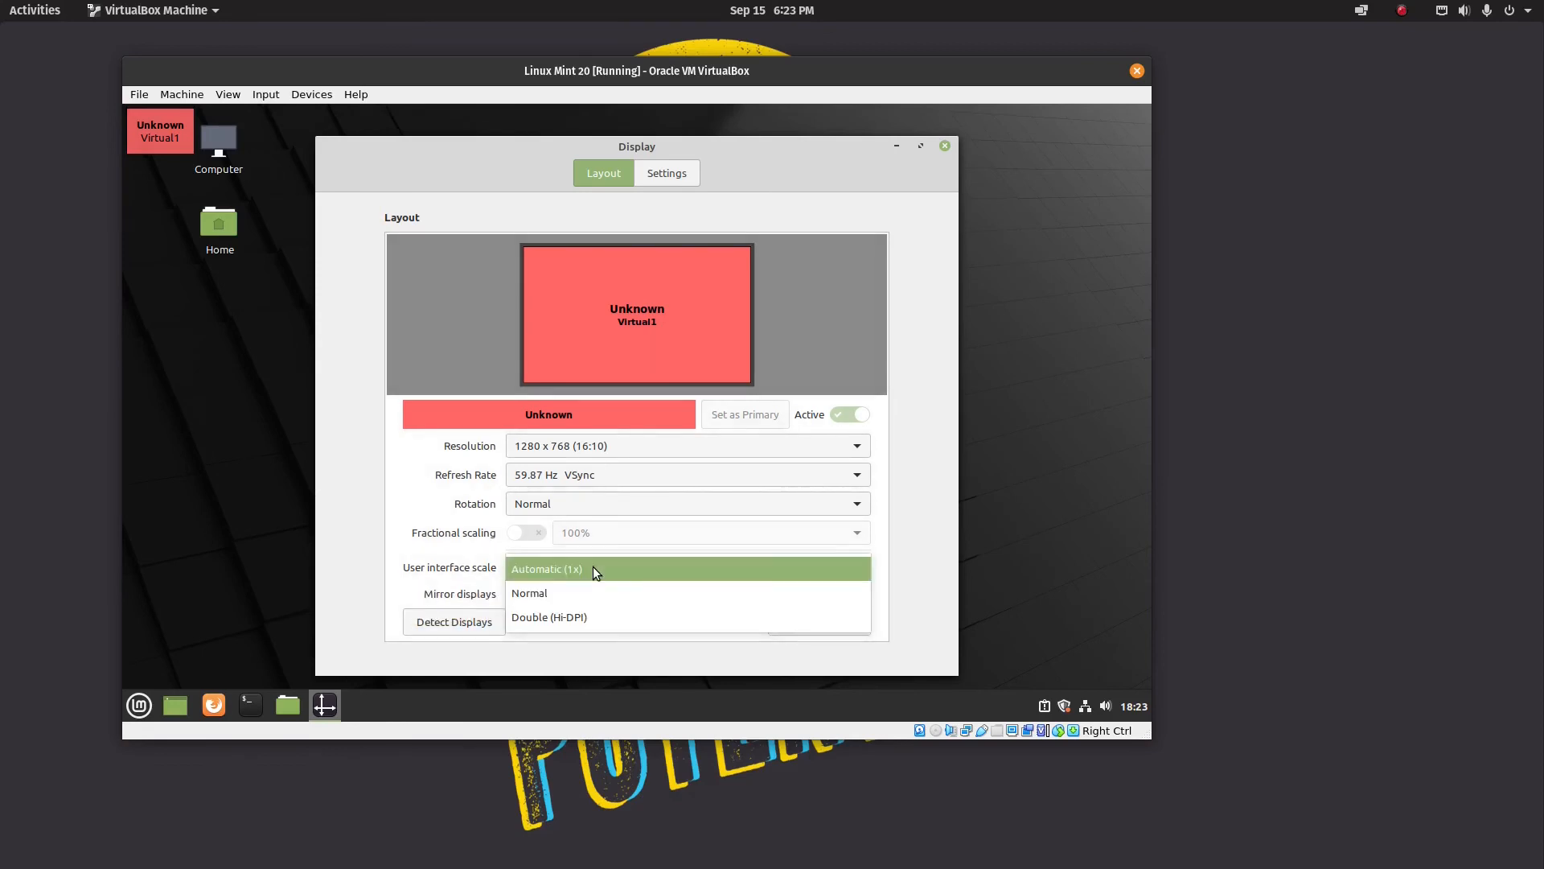
{"action": "mouse_move", "coordinate": [586, 593]}
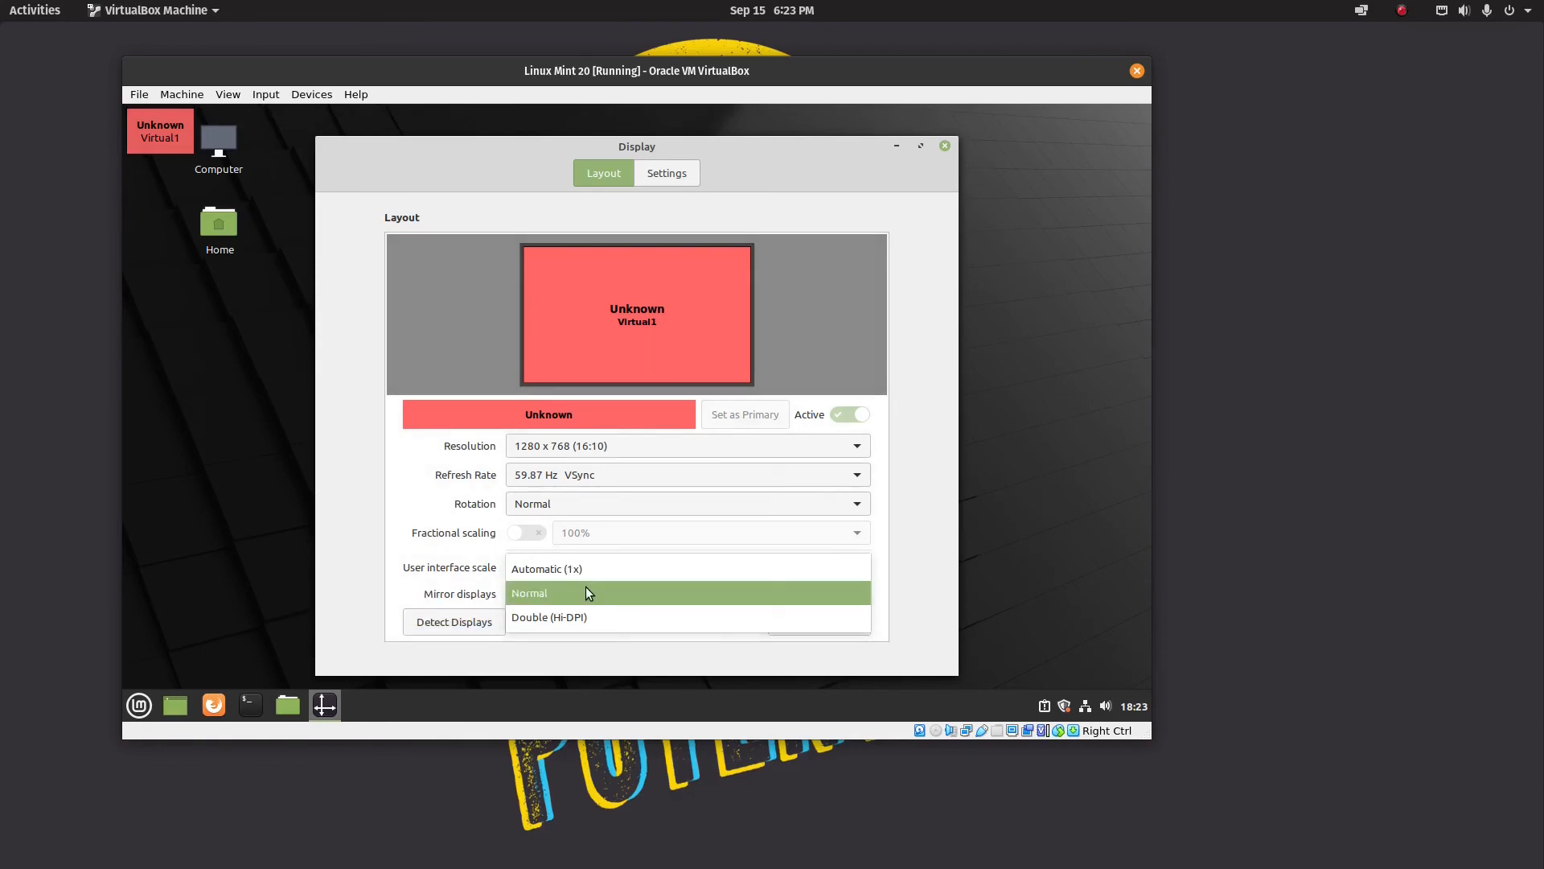
{"action": "left_click", "coordinate": [529, 592]}
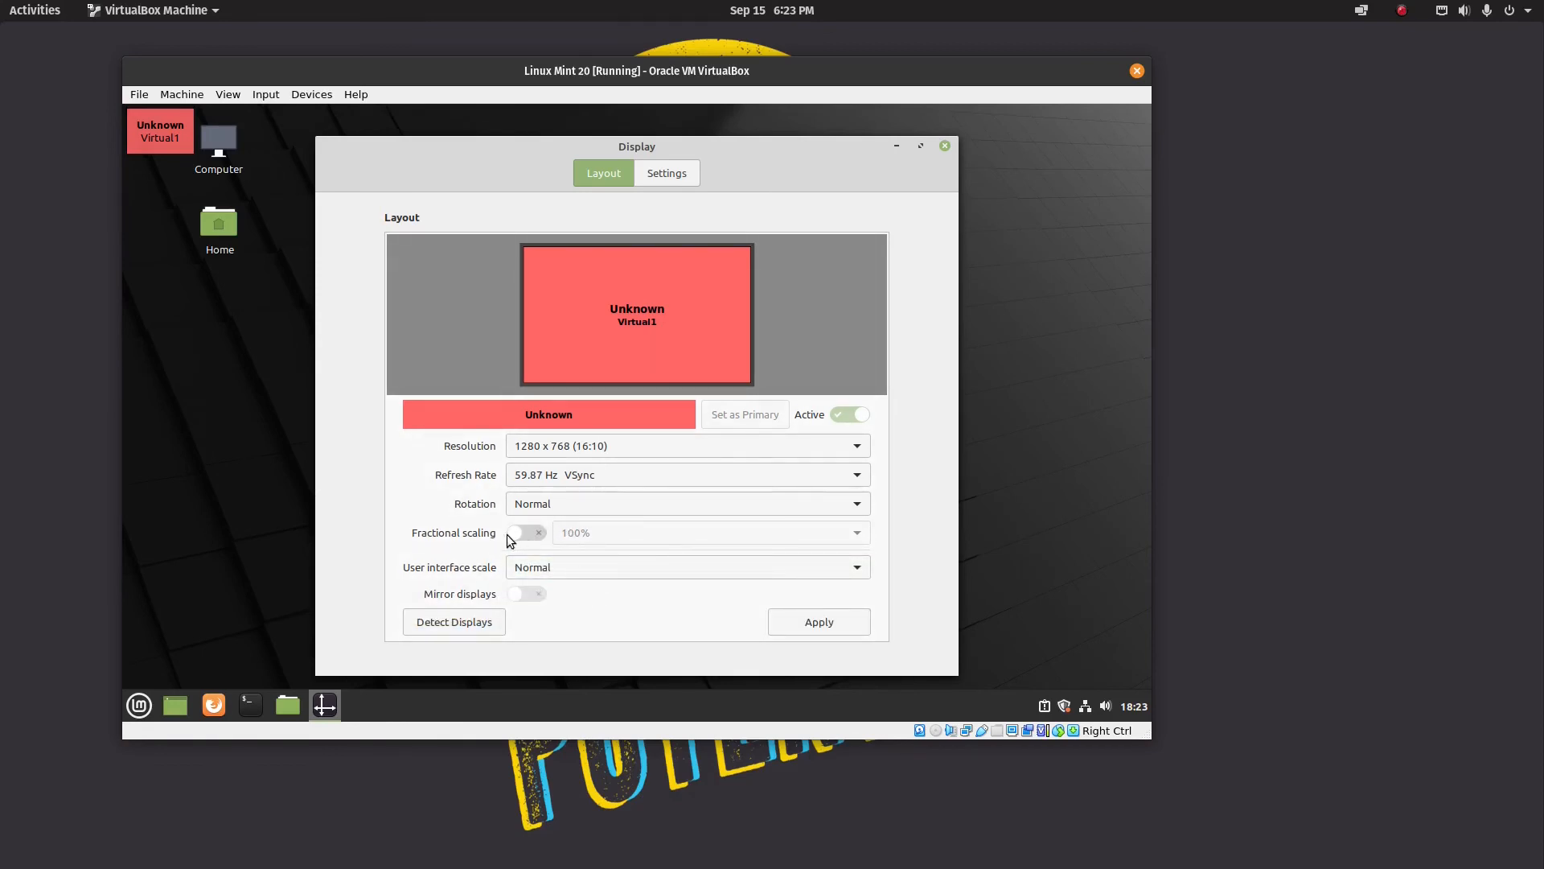
{"action": "mouse_move", "coordinate": [516, 539]}
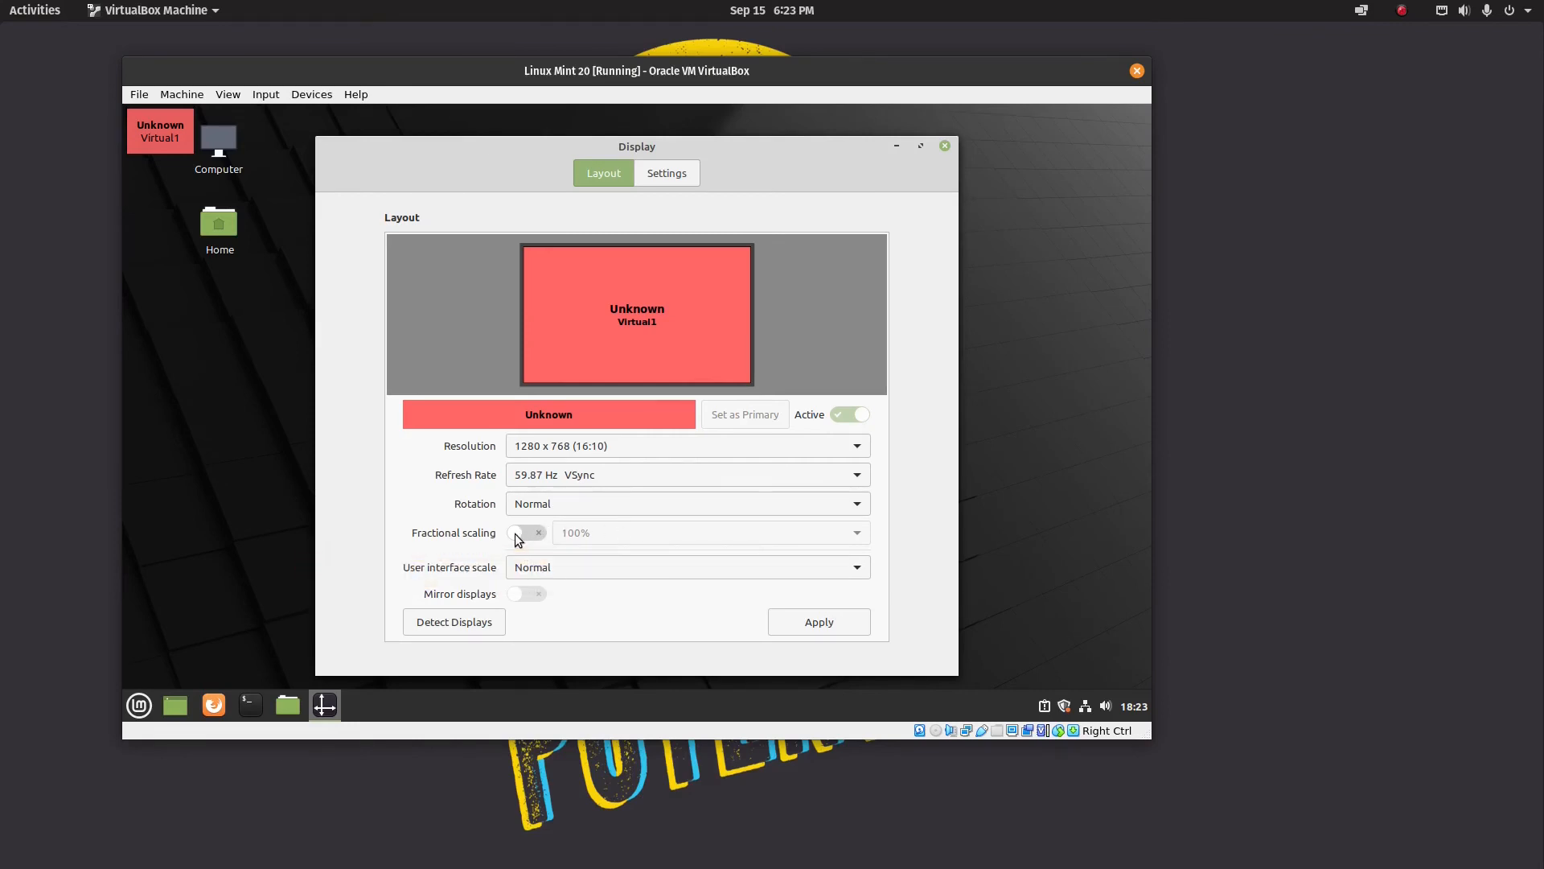
{"action": "left_click", "coordinate": [526, 532]}
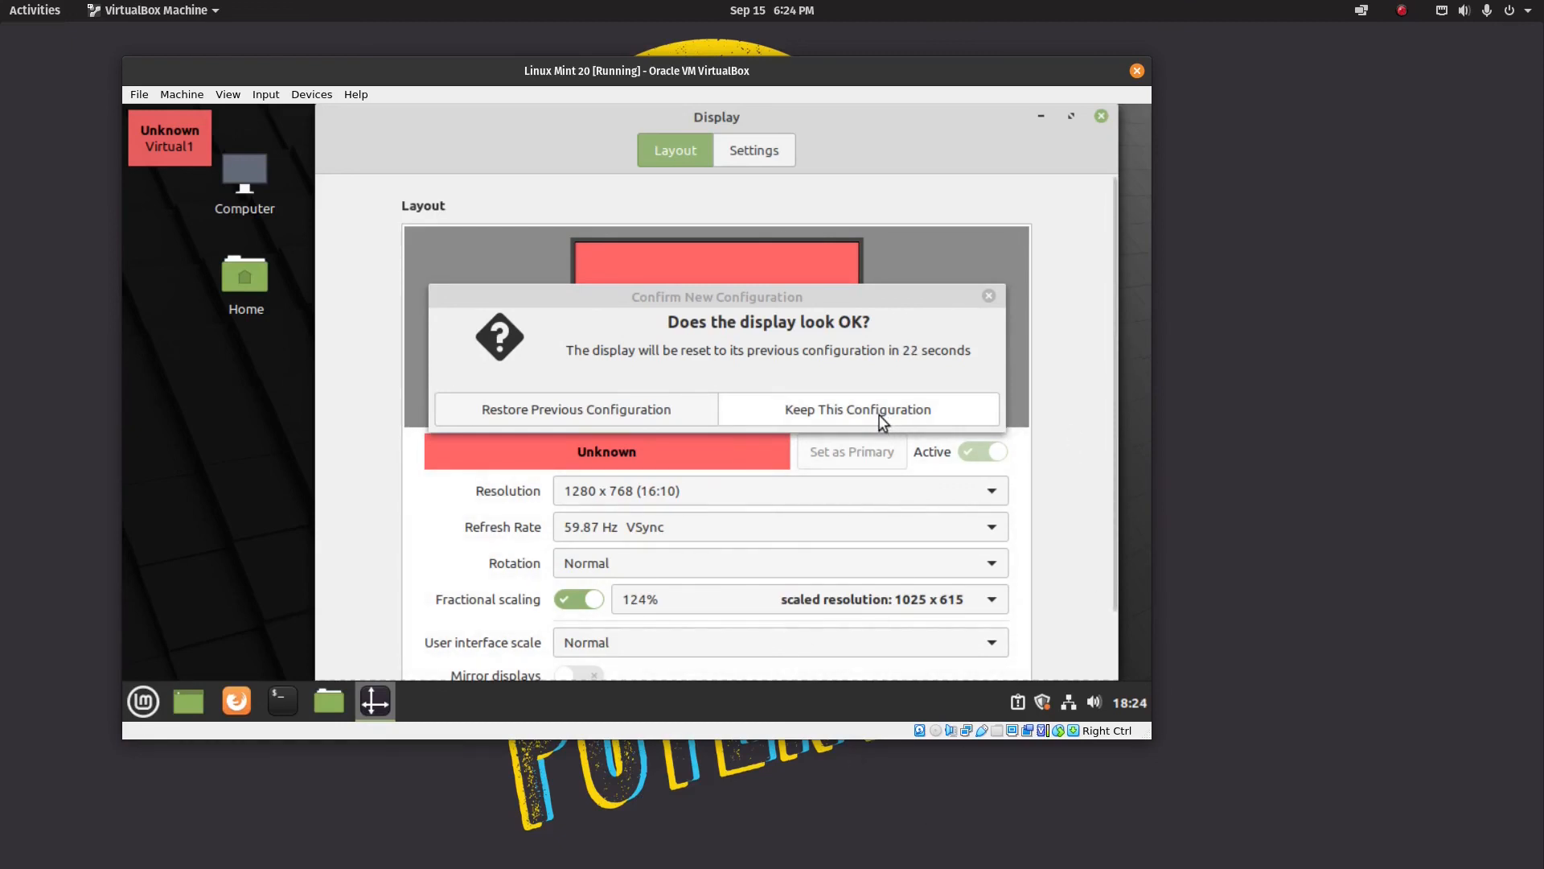
{"action": "left_click", "coordinate": [856, 409]}
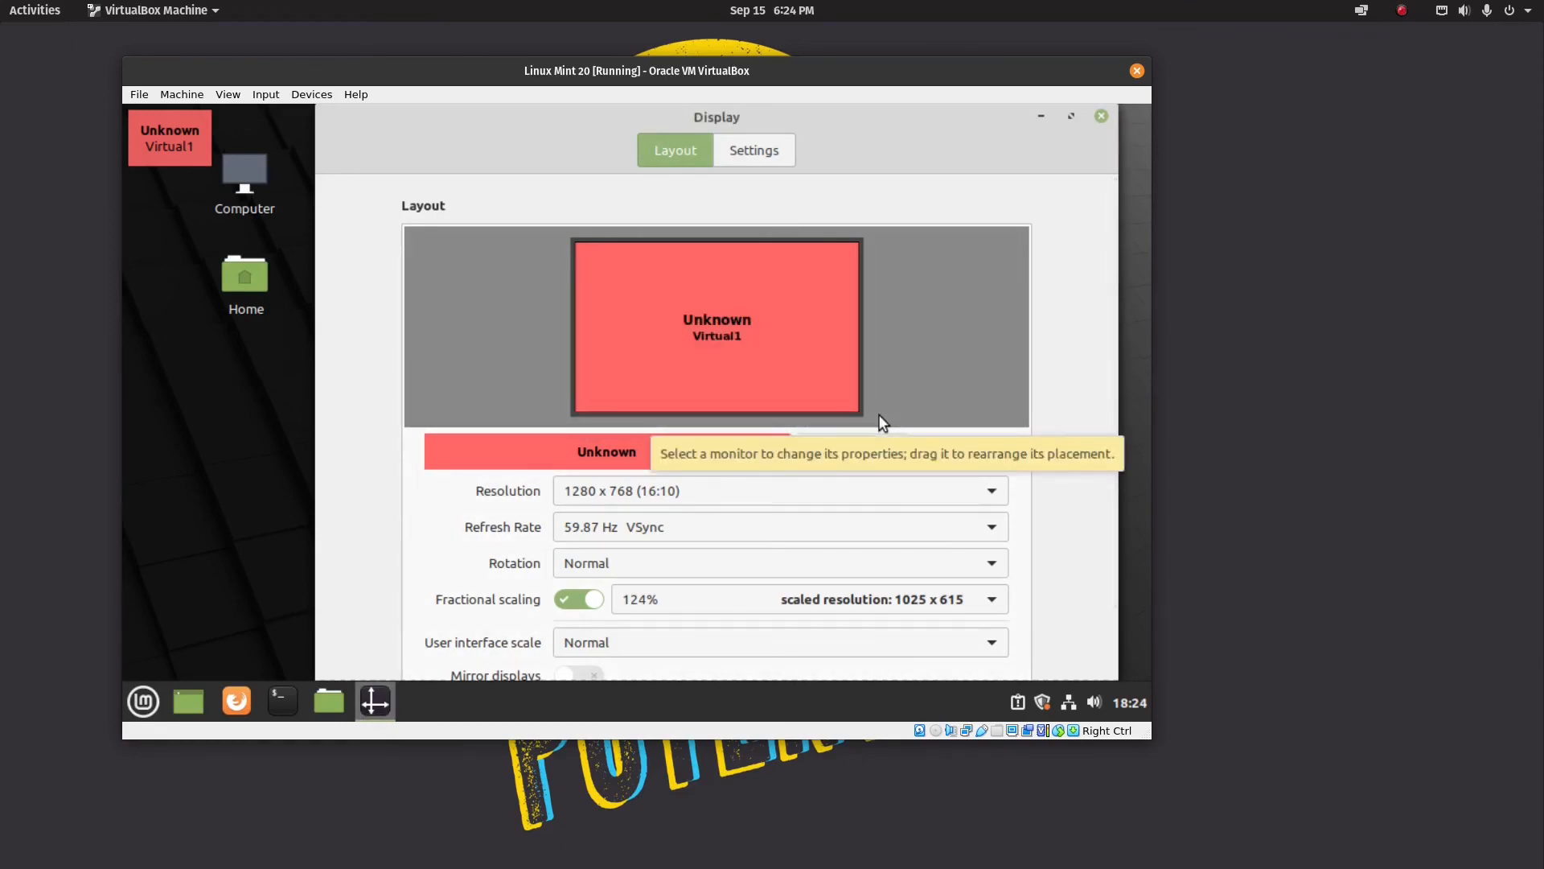